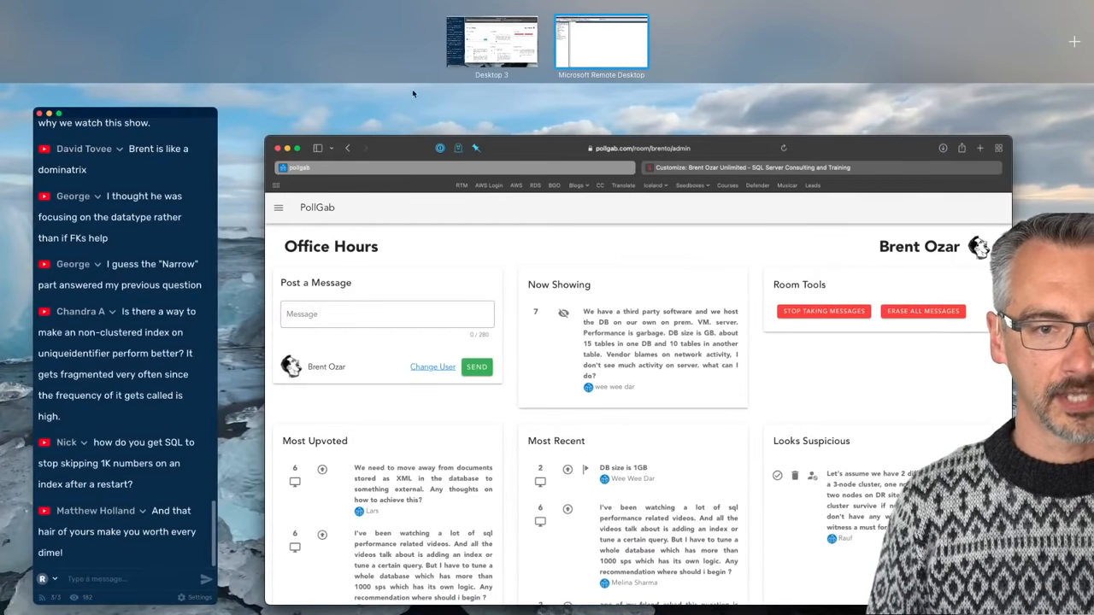
Step: Return to the Microsoft Remote Desktop session showing the SSMS query window
left_click(602, 42)
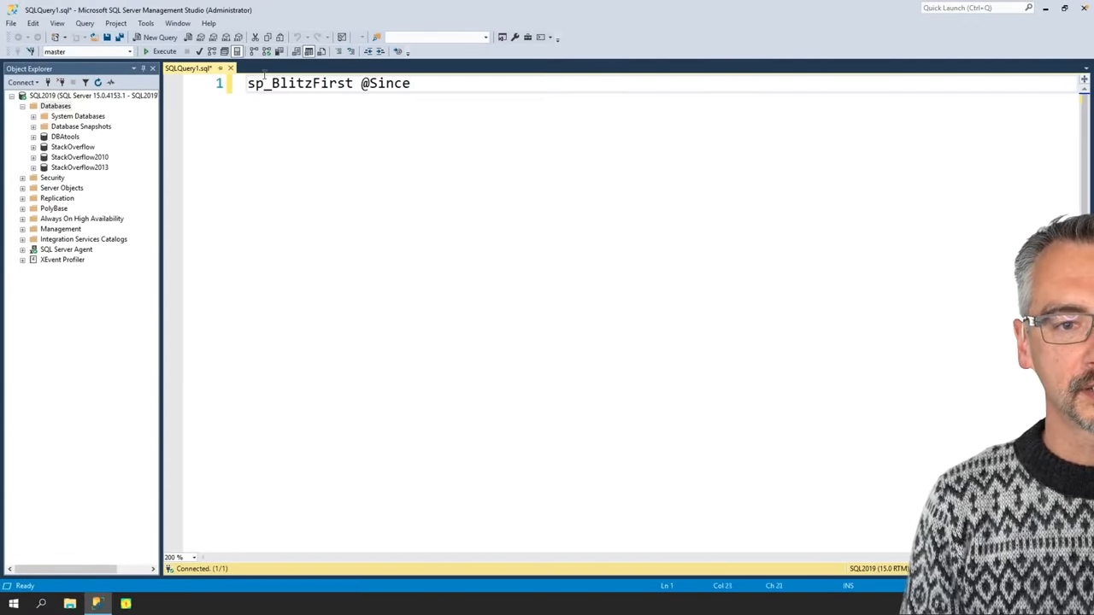
type("Startup = 1")
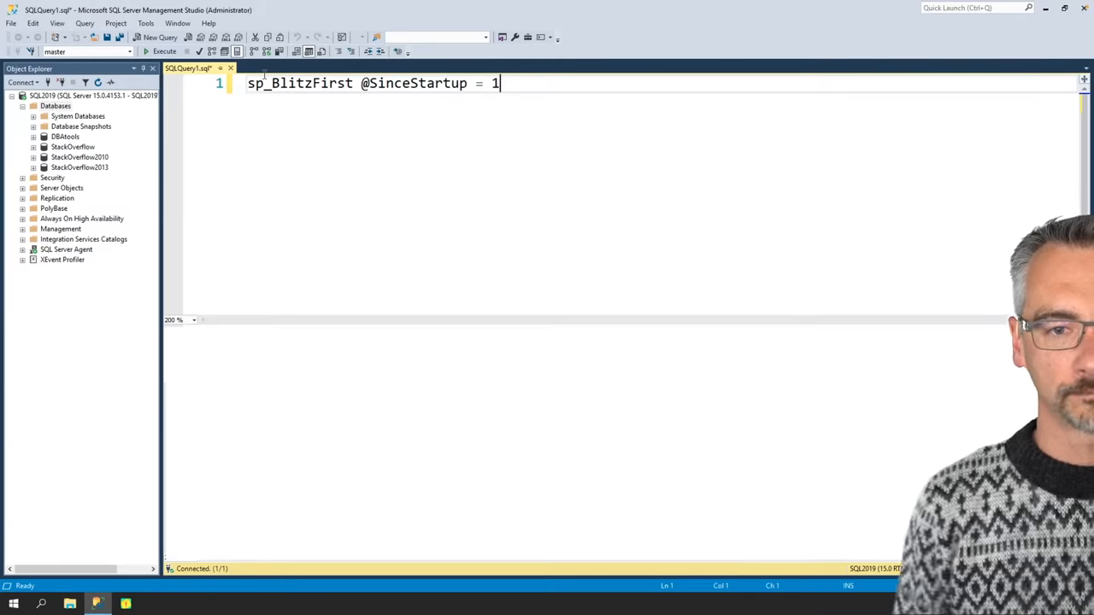
left_click(164, 52)
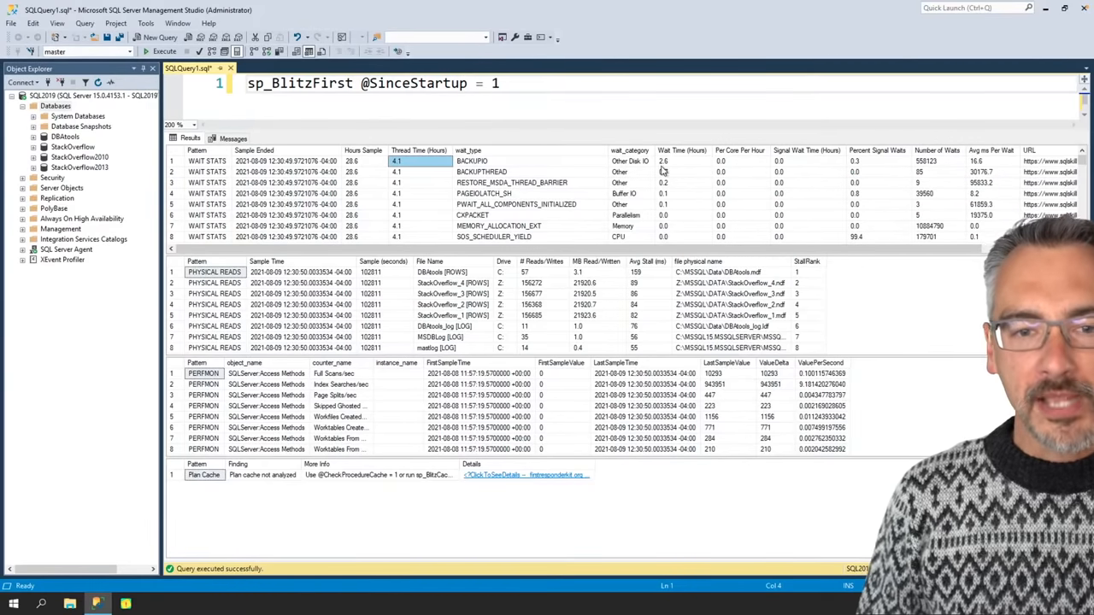
Step: Add a /* ASYNC_NETWORK_IO */ comment on line 2 and select the BACKUPIO wait_type row
right_click(663, 170)
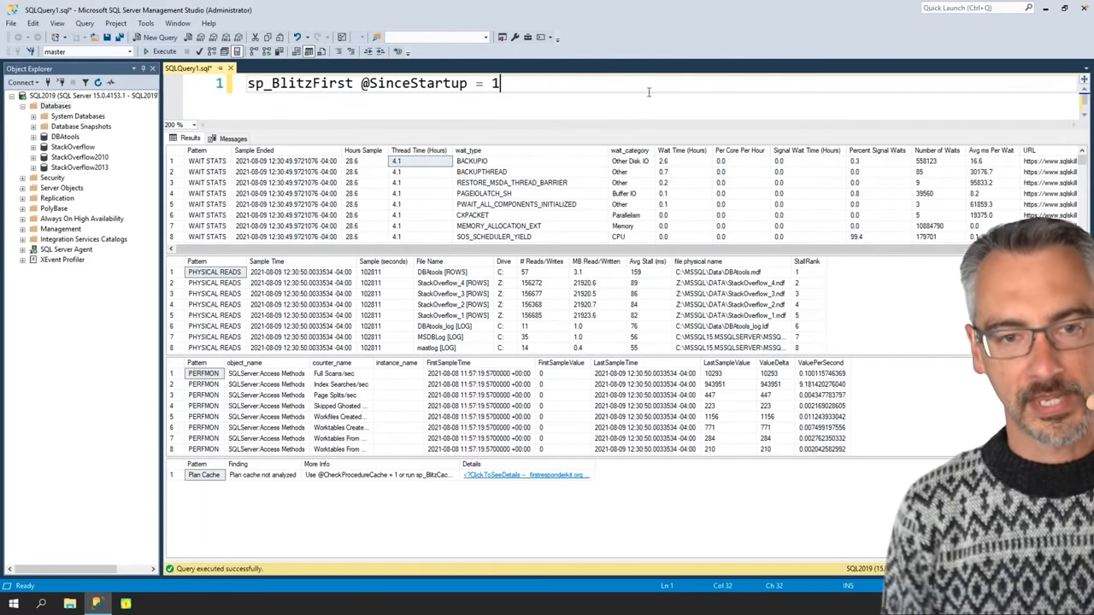
type("/*")
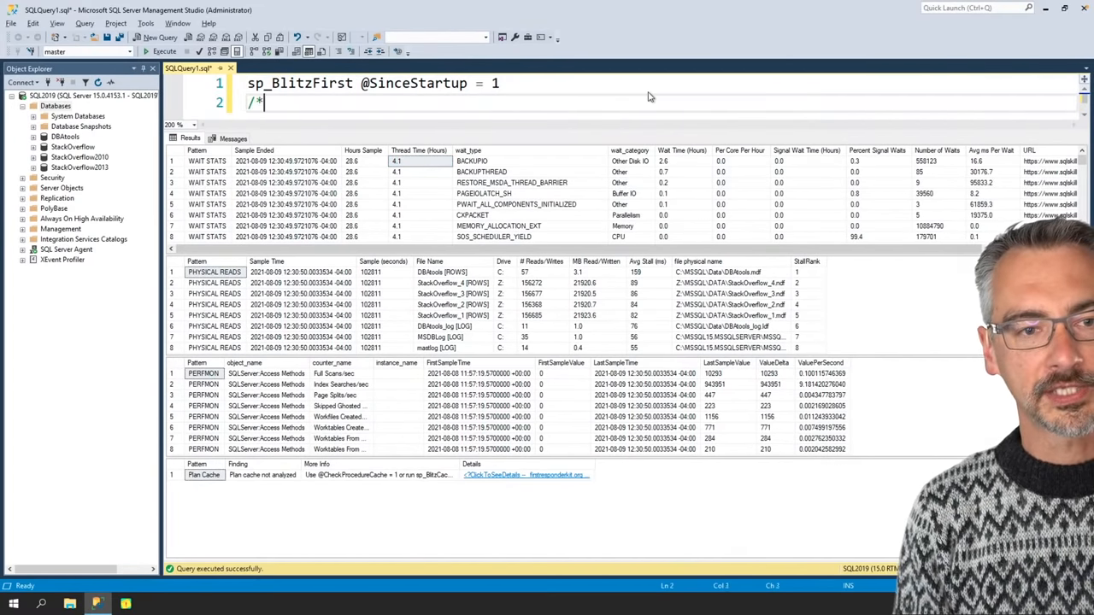
type("ASYNC_NETWORK_IO */")
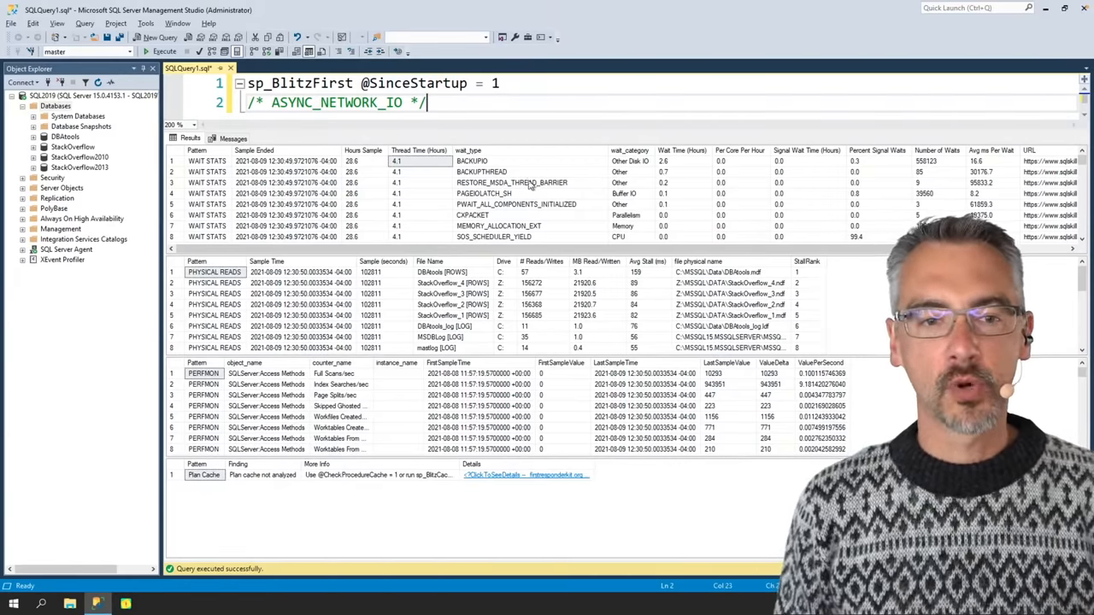
left_click(472, 161)
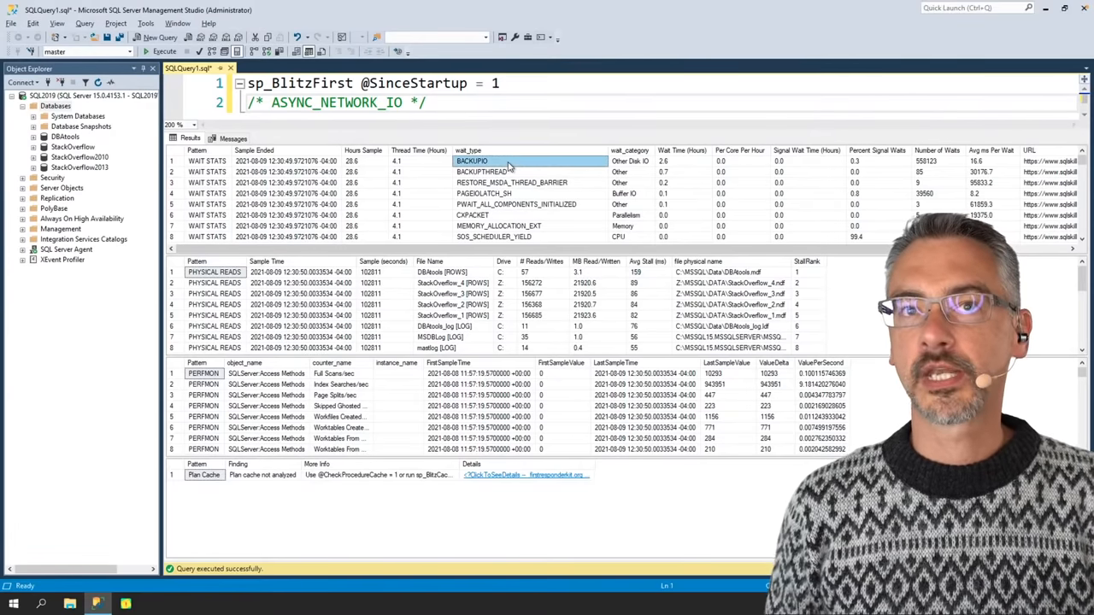